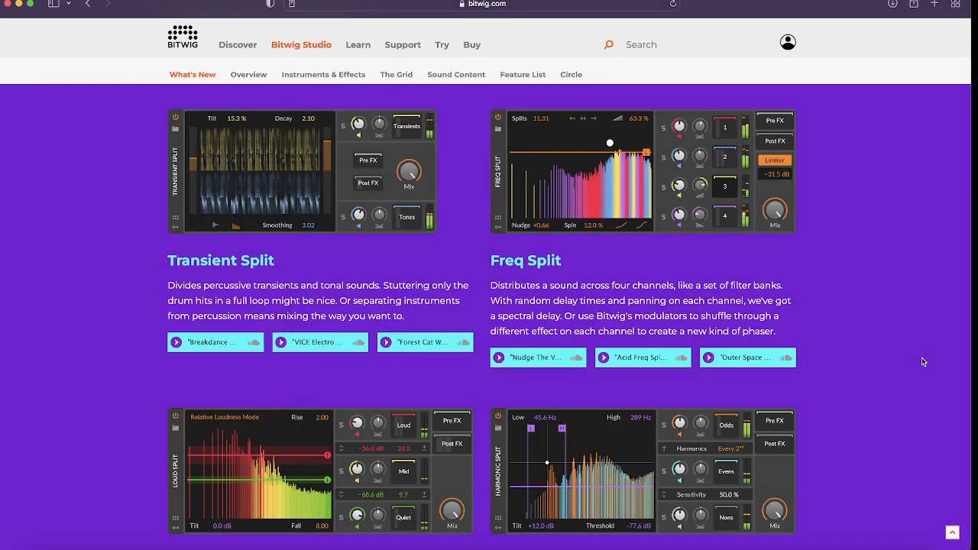
Scroll the Bitwig page until the Spectral Suite intro video and its description are in view
scroll(down, 3)
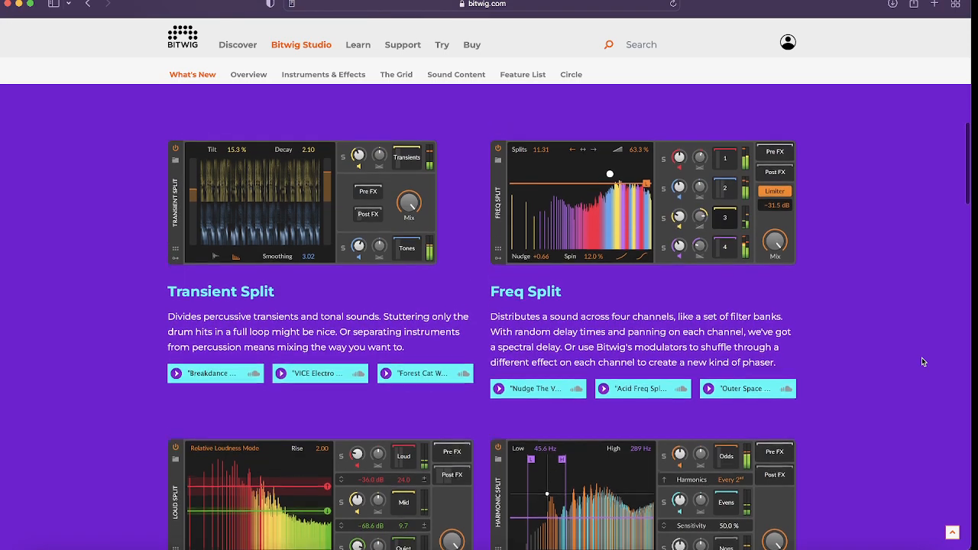
scroll(down, 3)
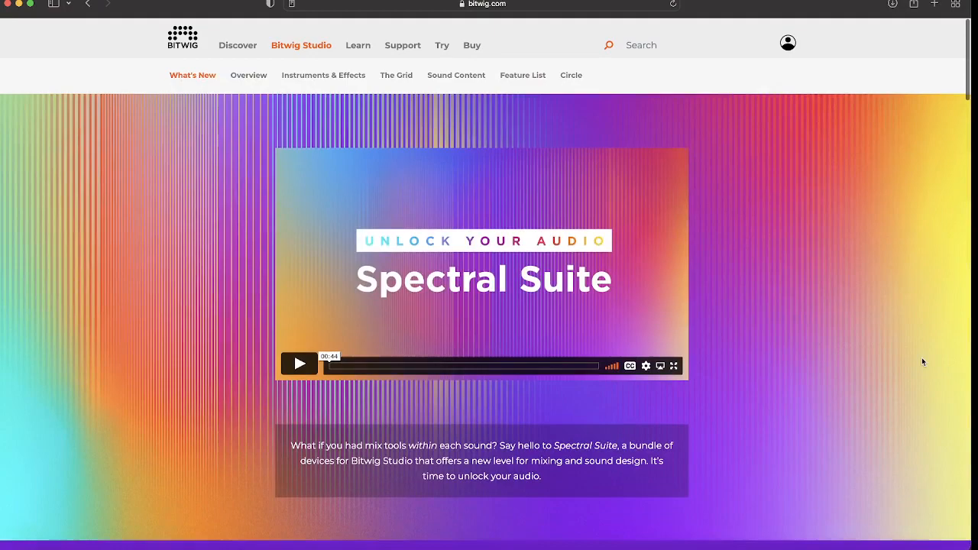
Scroll past the Spectral Suite video to the Transient Split and Freq Split device grid
scroll(down, 3)
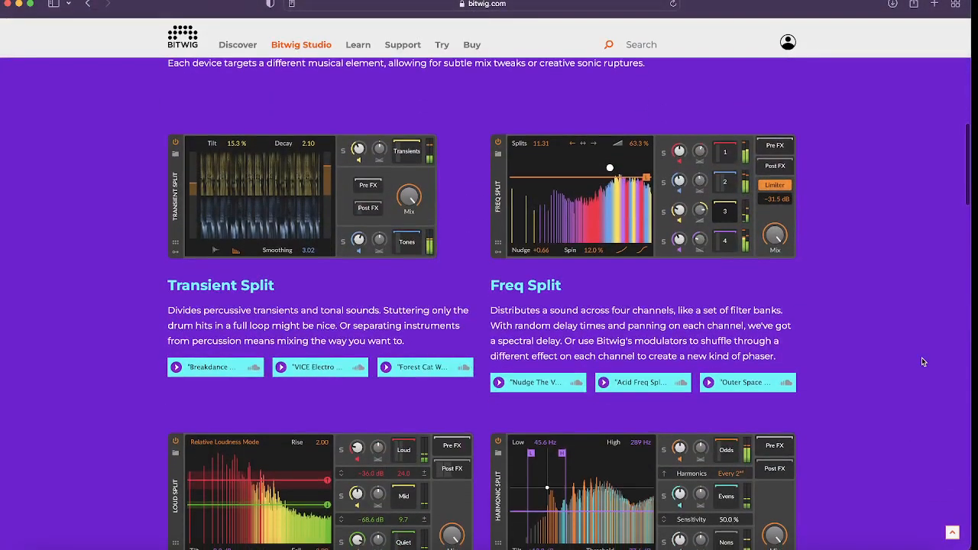
scroll(down, 3)
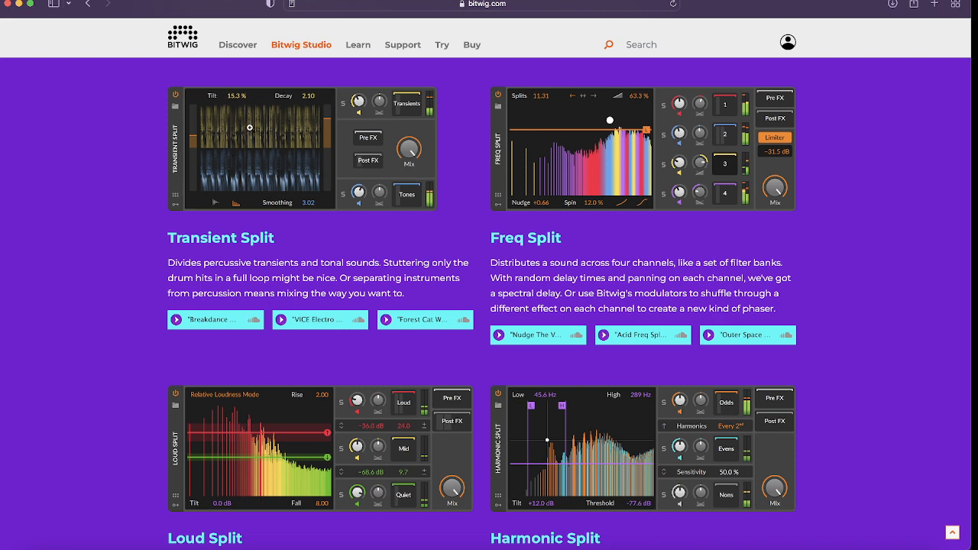
mouse_move(757, 453)
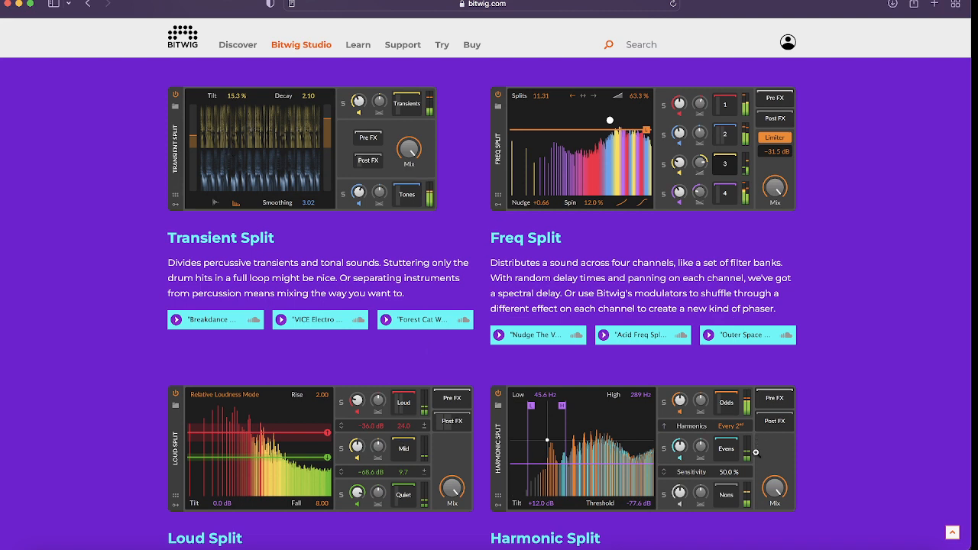
mouse_move(372, 171)
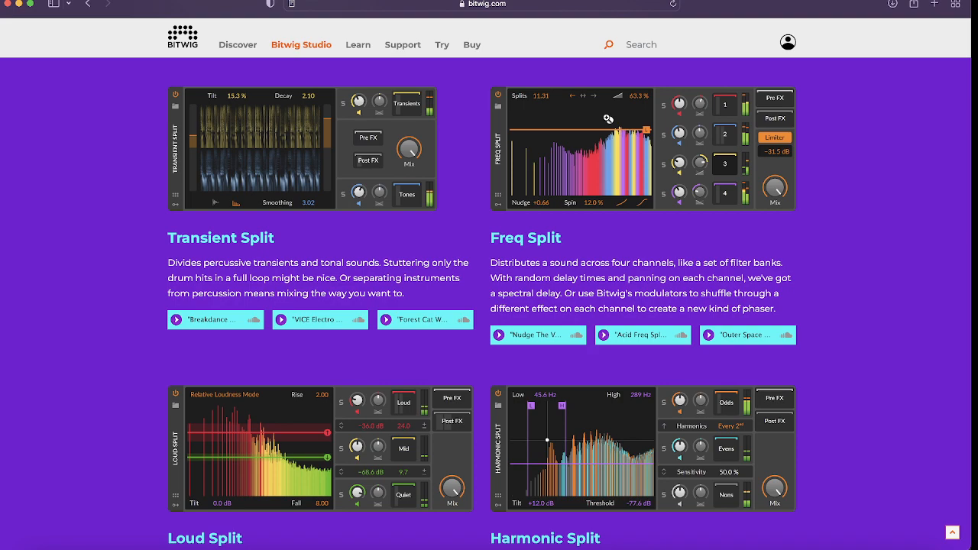
mouse_move(609, 119)
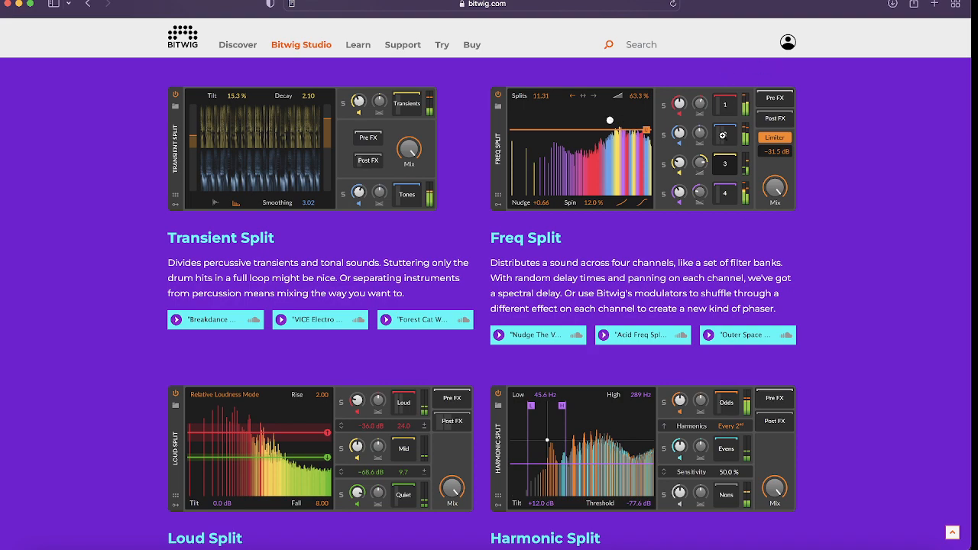
scroll(down, 3)
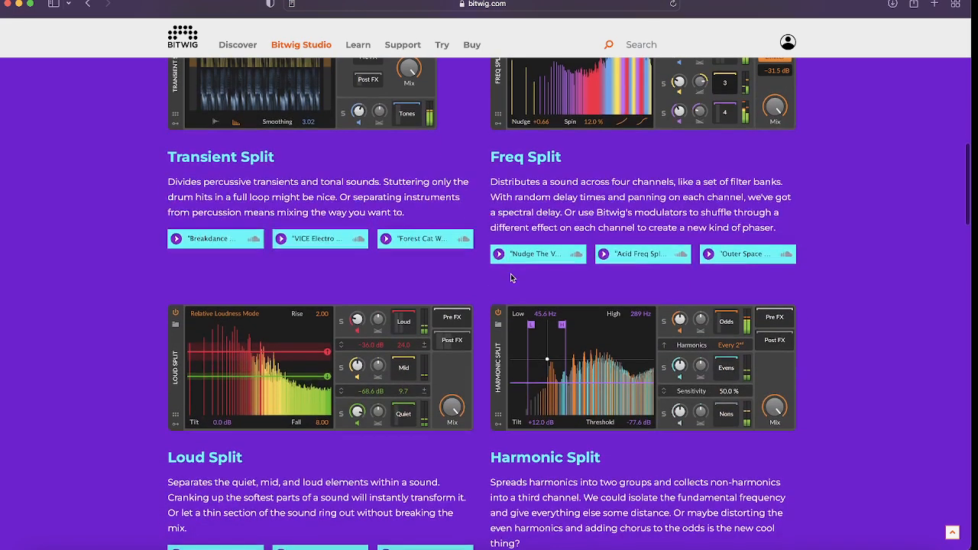
scroll(up, 3)
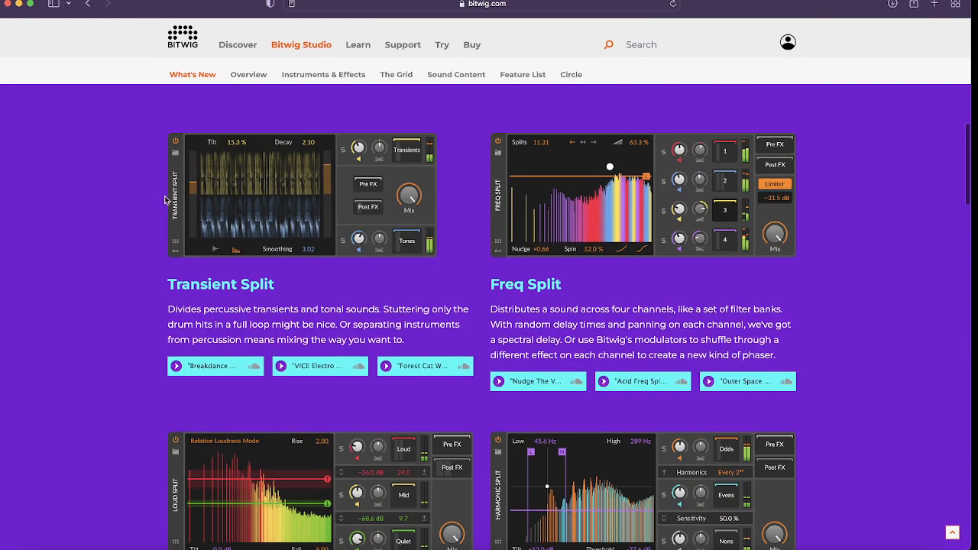
scroll(down, 3)
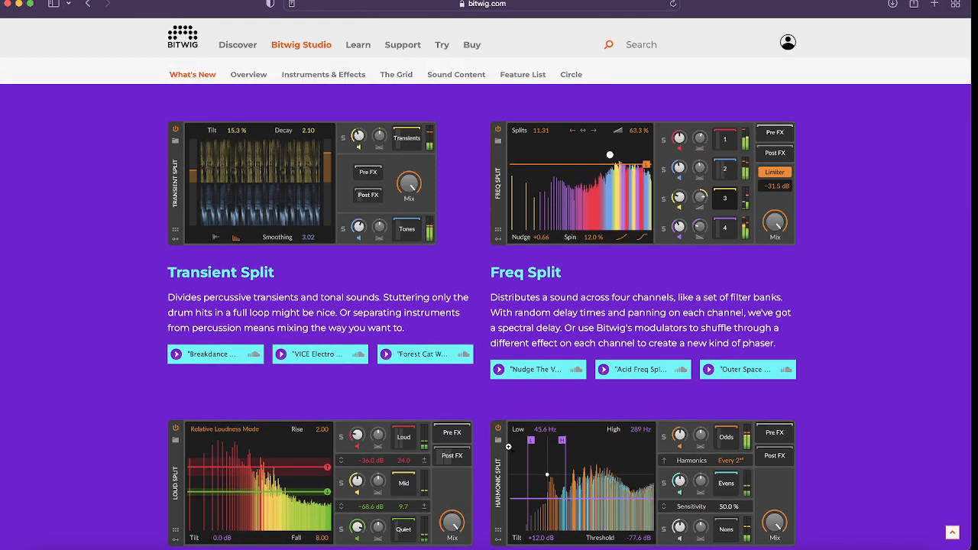
scroll(down, 3)
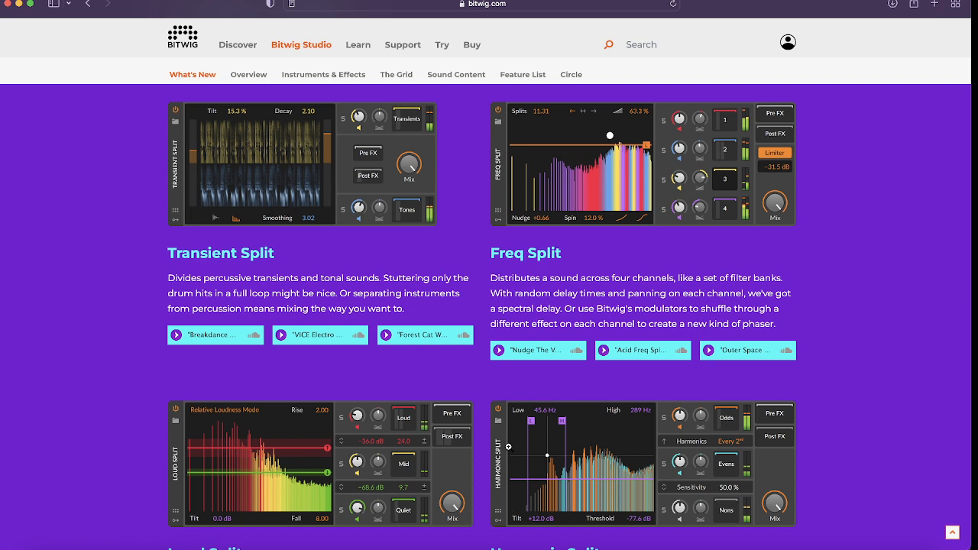
mouse_move(578, 379)
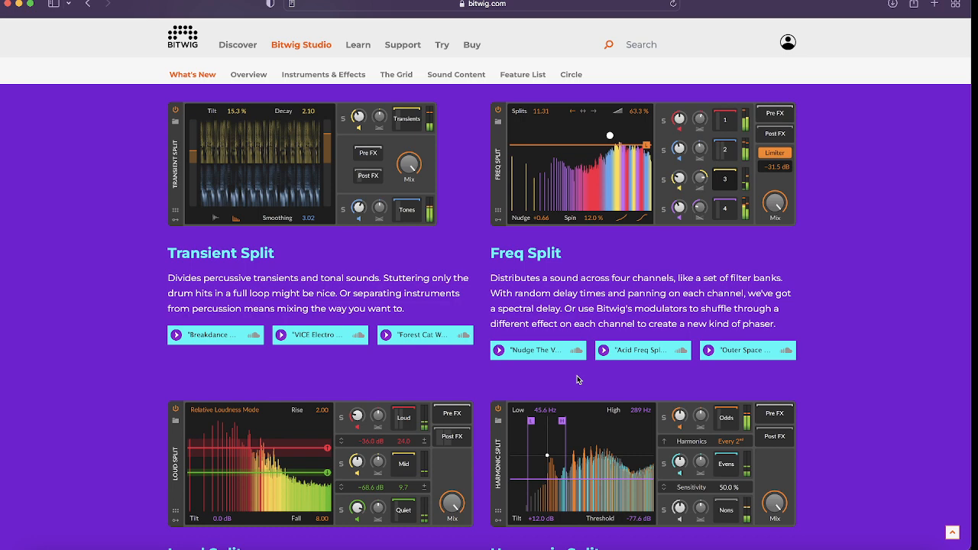
scroll(down, 3)
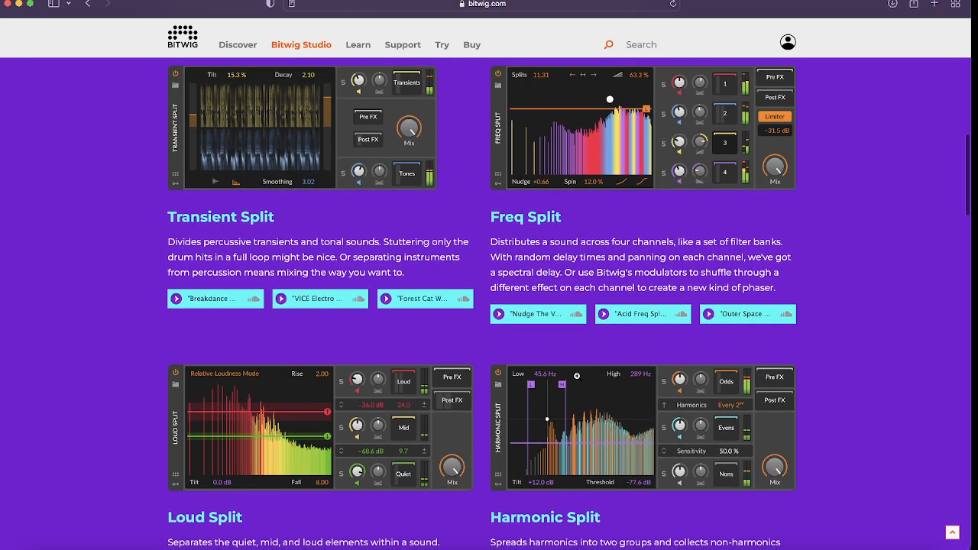
scroll(down, 3)
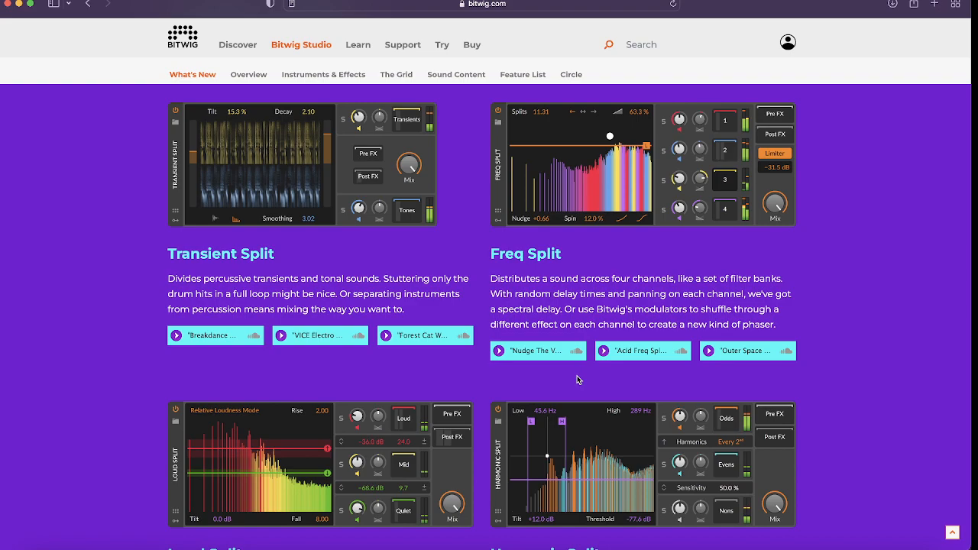
Scroll the Spectral Suite page slightly so the Loud Split and Harmonic Split titles appear
scroll(down, 3)
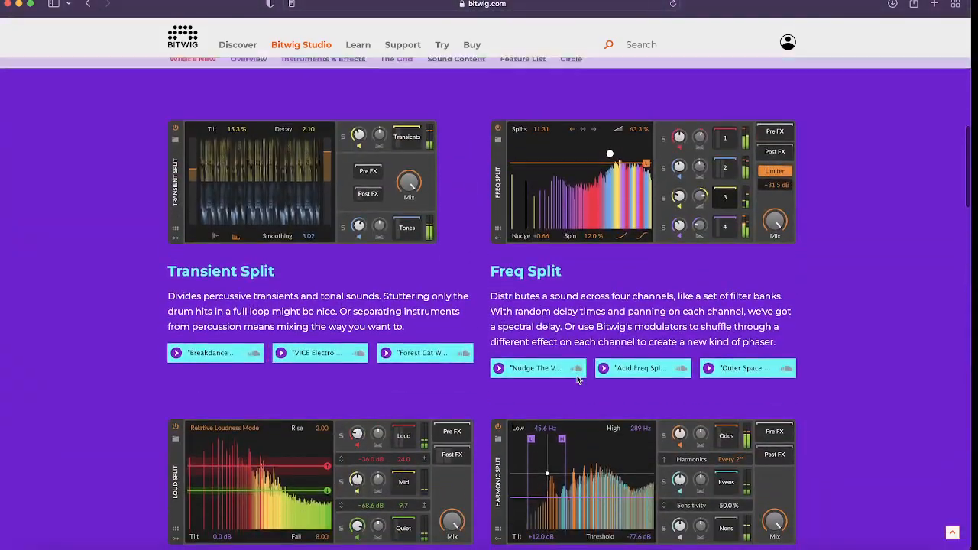
scroll(down, 3)
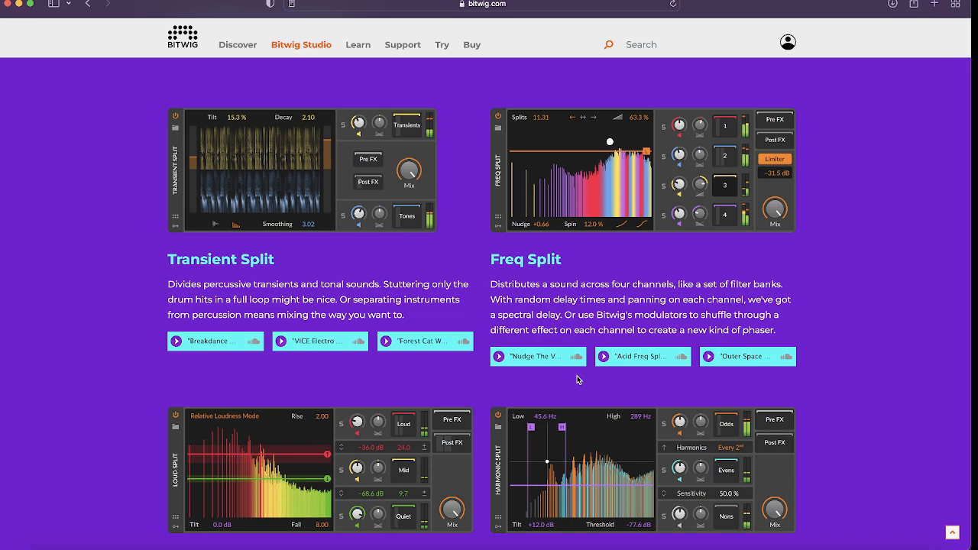
scroll(down, 3)
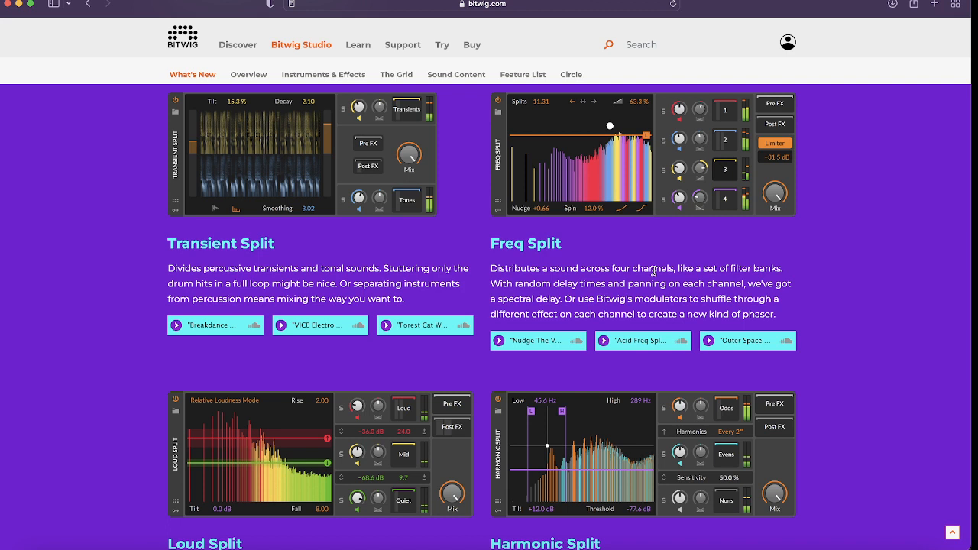
scroll(down, 3)
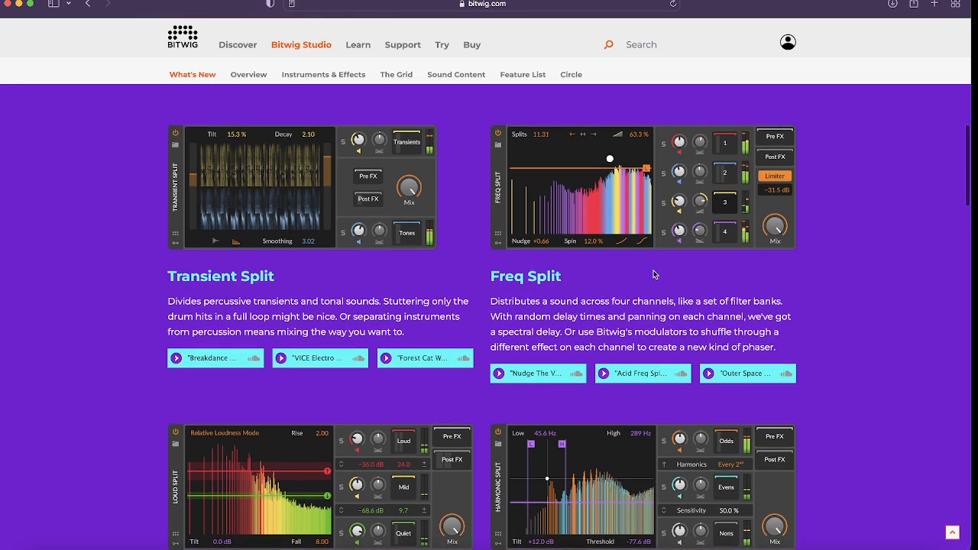
scroll(down, 3)
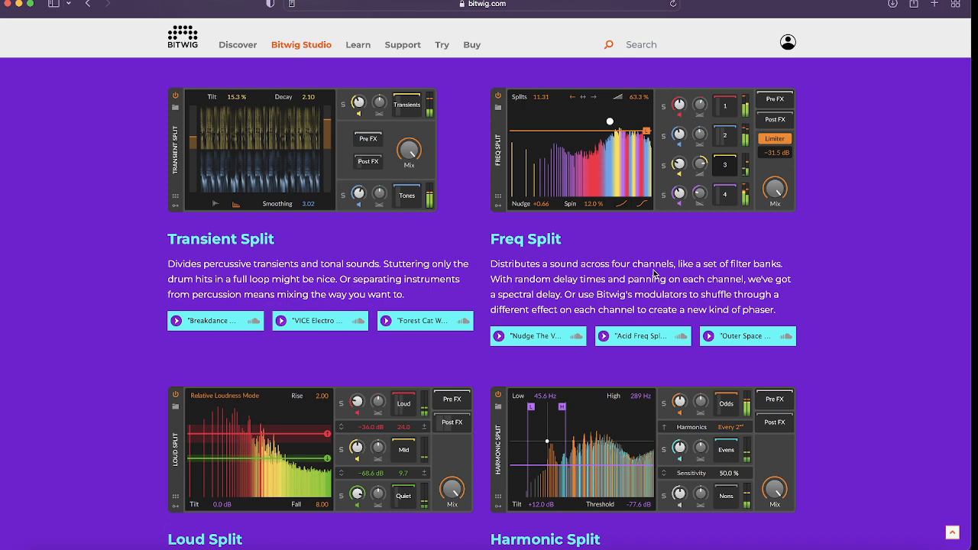
mouse_move(599, 330)
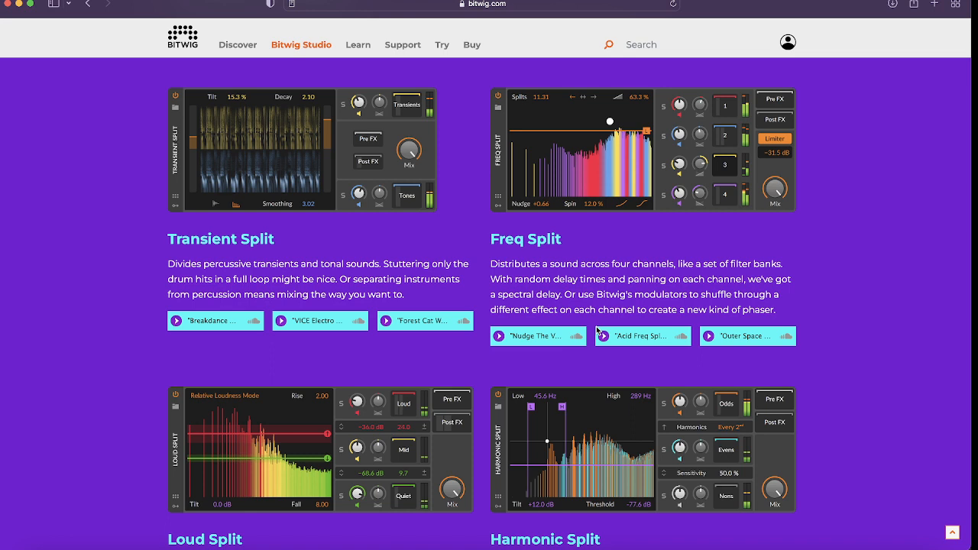
mouse_move(808, 115)
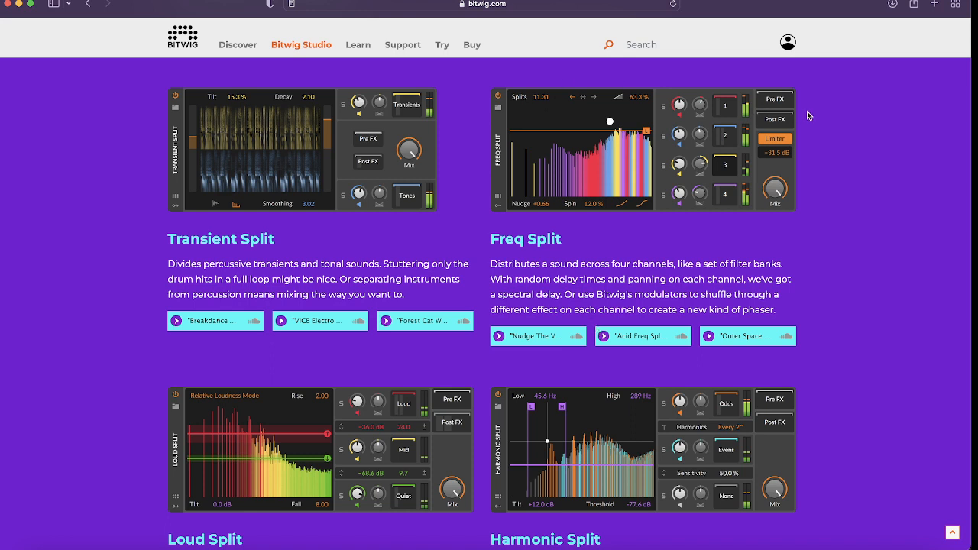
mouse_move(785, 172)
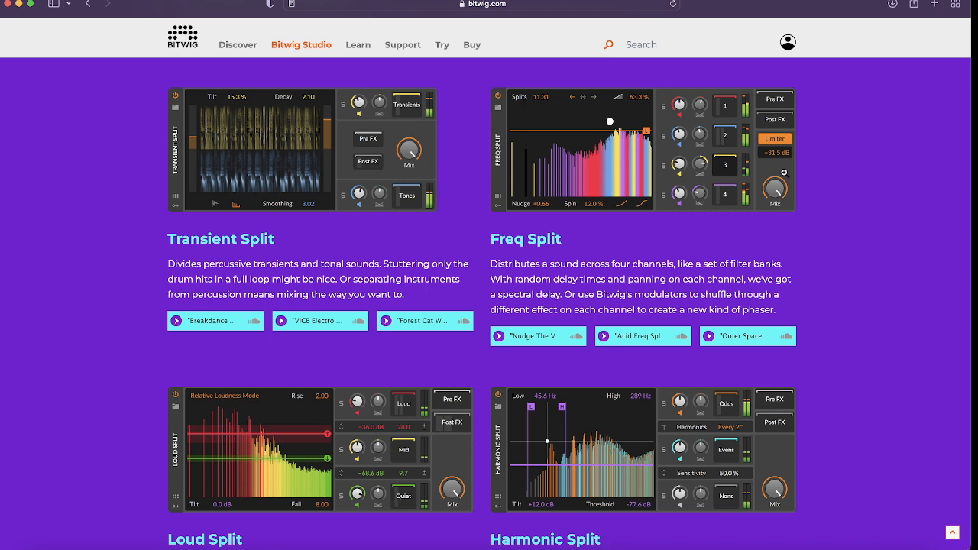
mouse_move(576, 24)
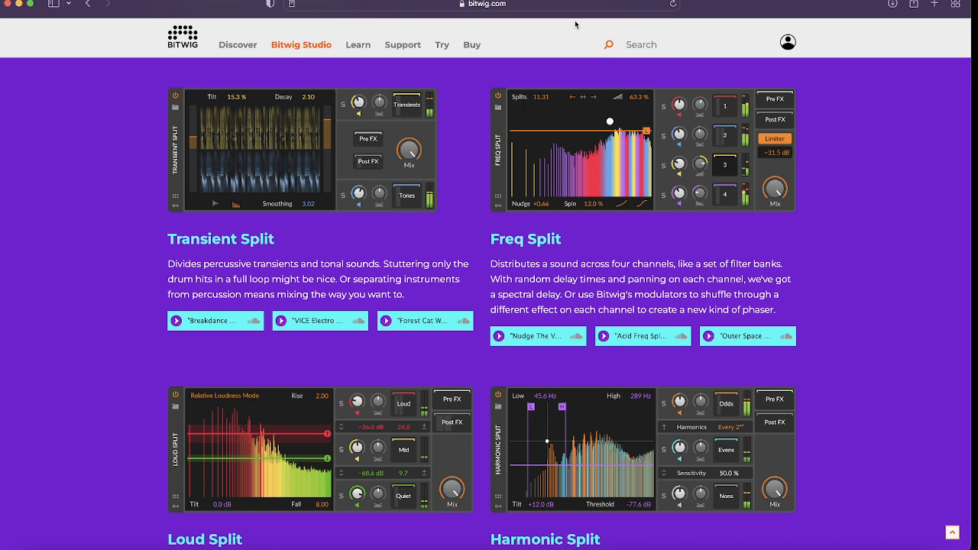
mouse_move(602, 241)
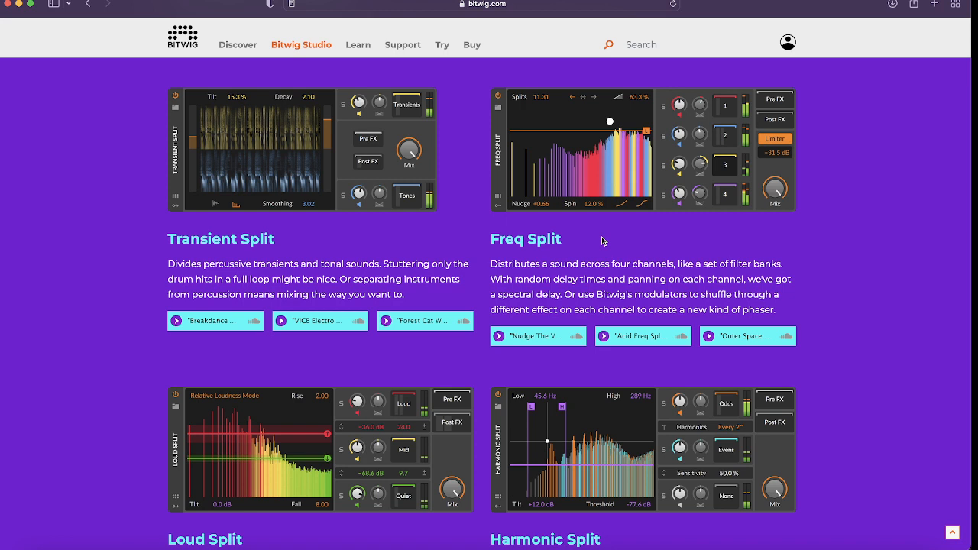
mouse_move(685, 333)
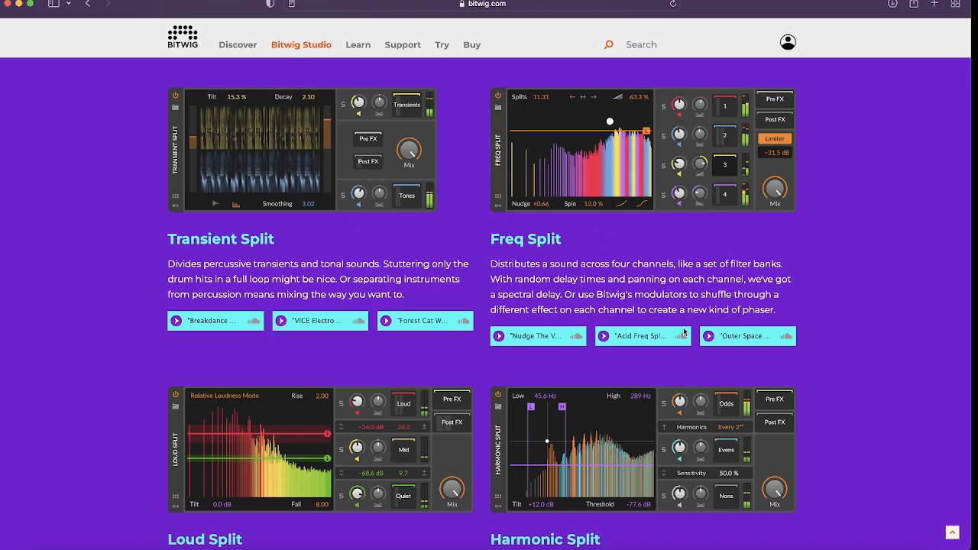
mouse_move(522, 266)
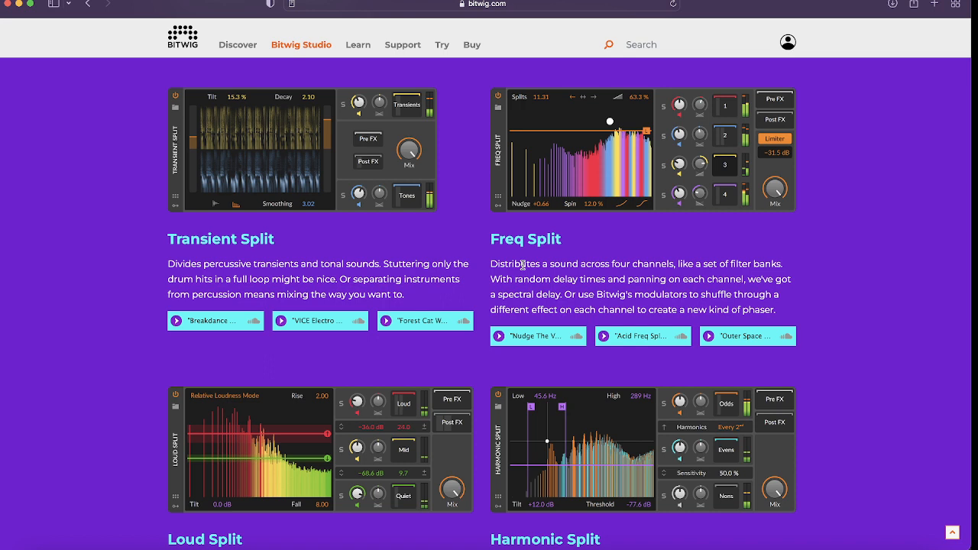
mouse_move(663, 253)
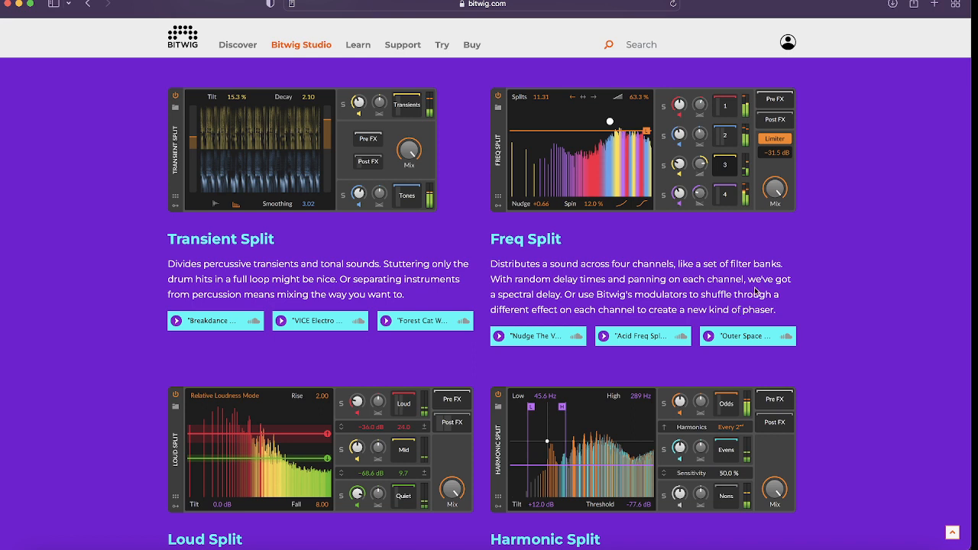
mouse_move(557, 260)
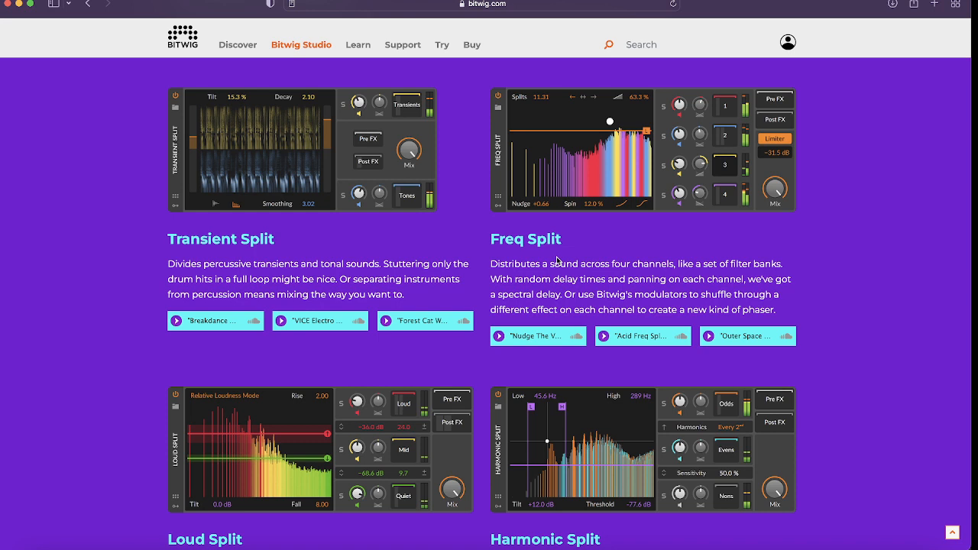
mouse_move(527, 328)
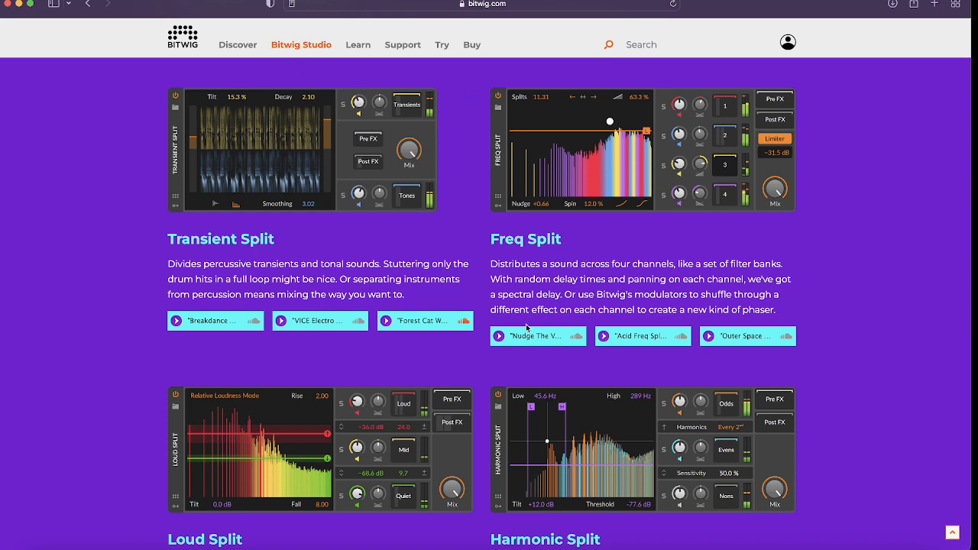
mouse_move(929, 266)
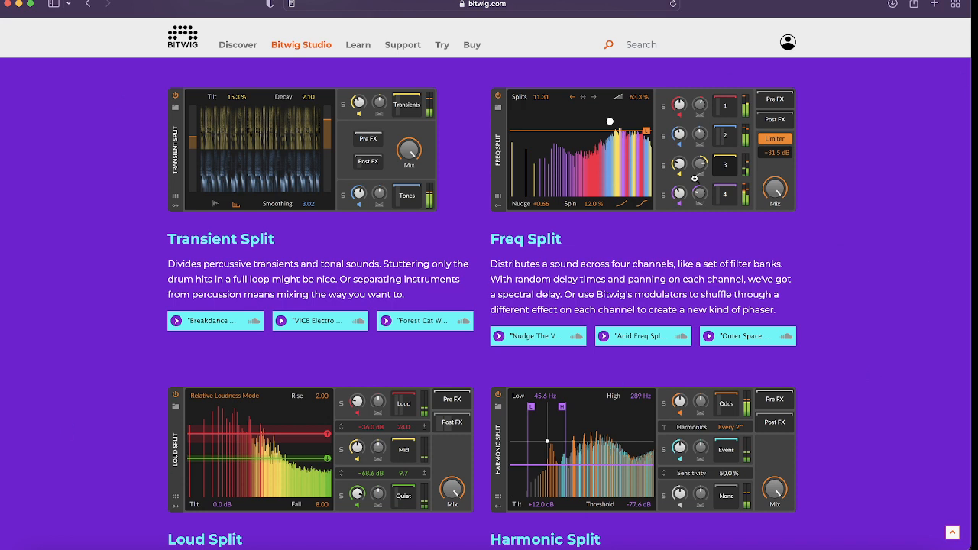
mouse_move(510, 278)
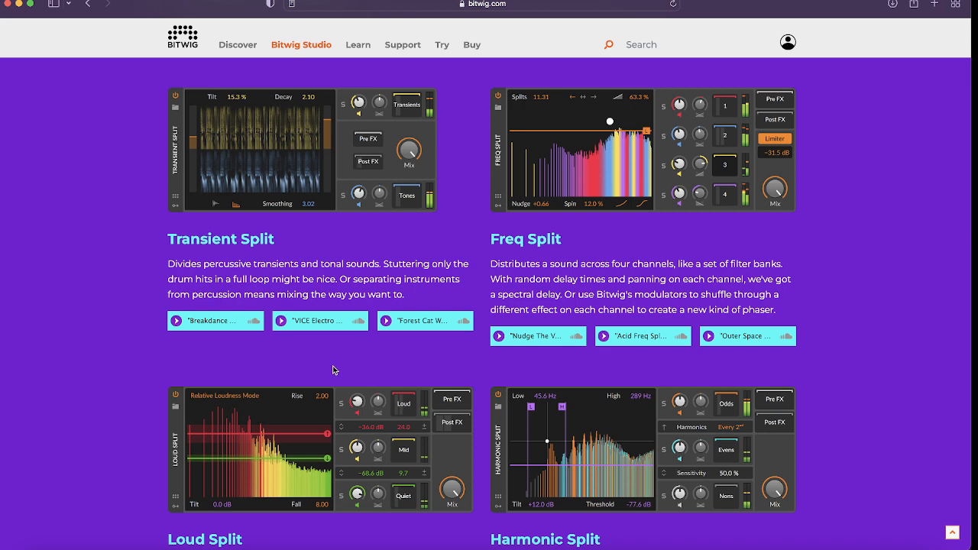
mouse_move(362, 324)
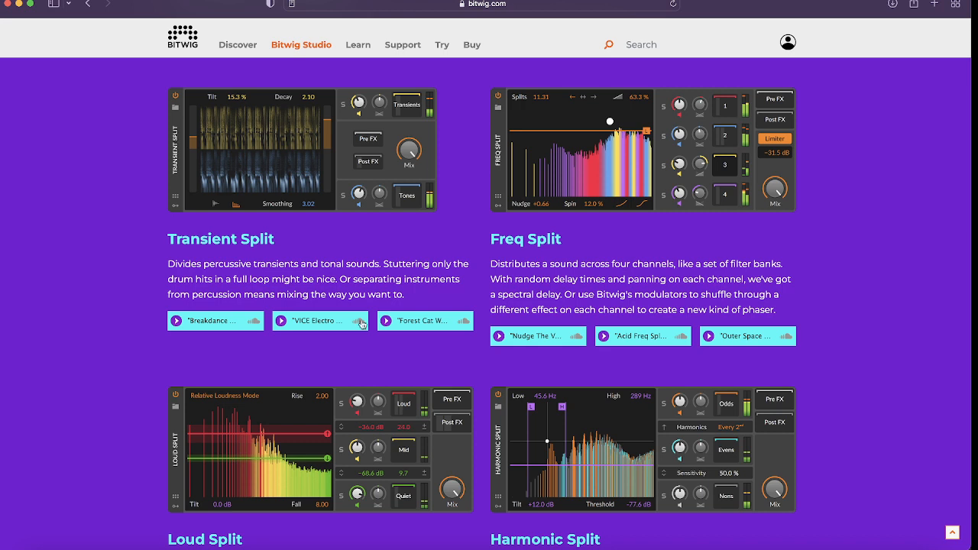
mouse_move(547, 138)
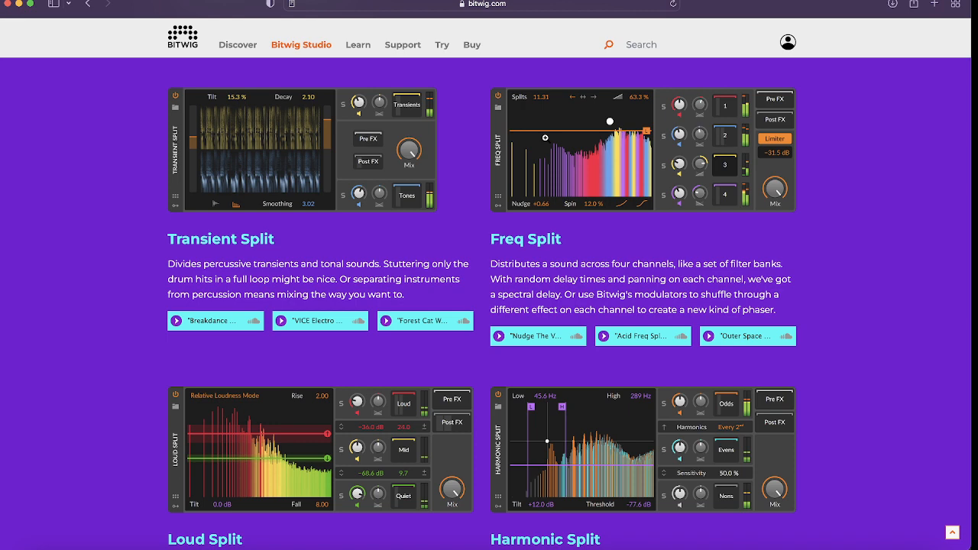
scroll(down, 3)
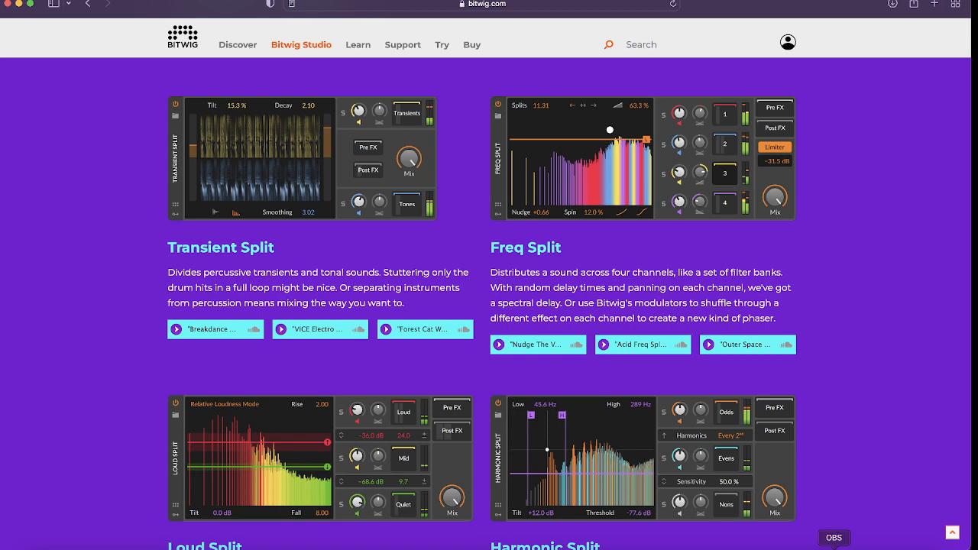
Bring the OBS Studio recording window to the front over the Bitwig page
click(834, 538)
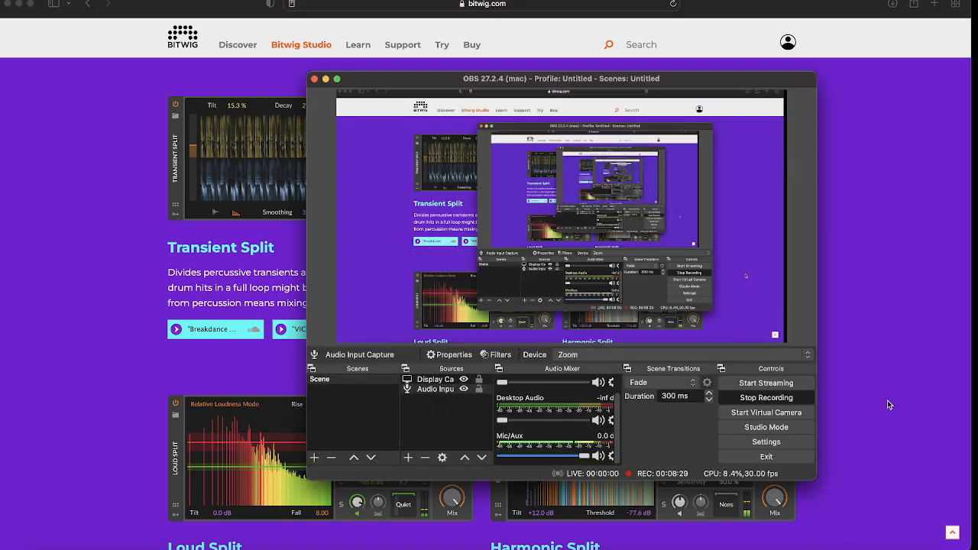